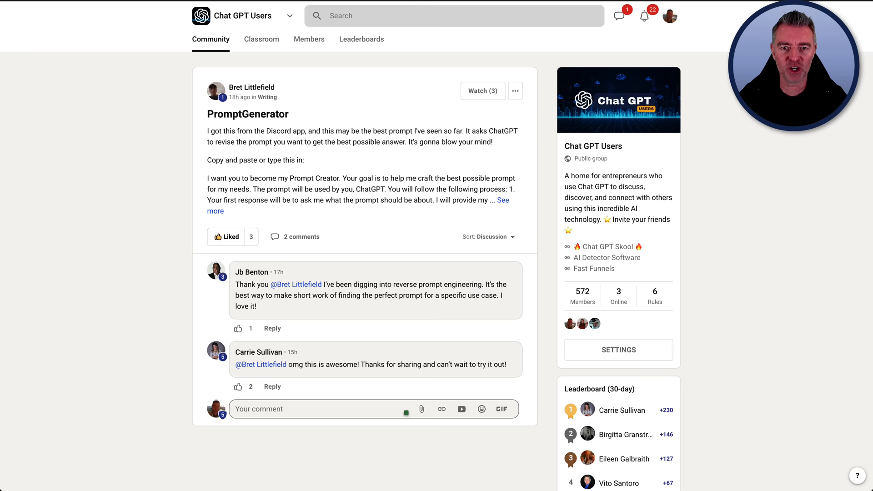
{"action": "mouse_move", "coordinate": [743, 295]}
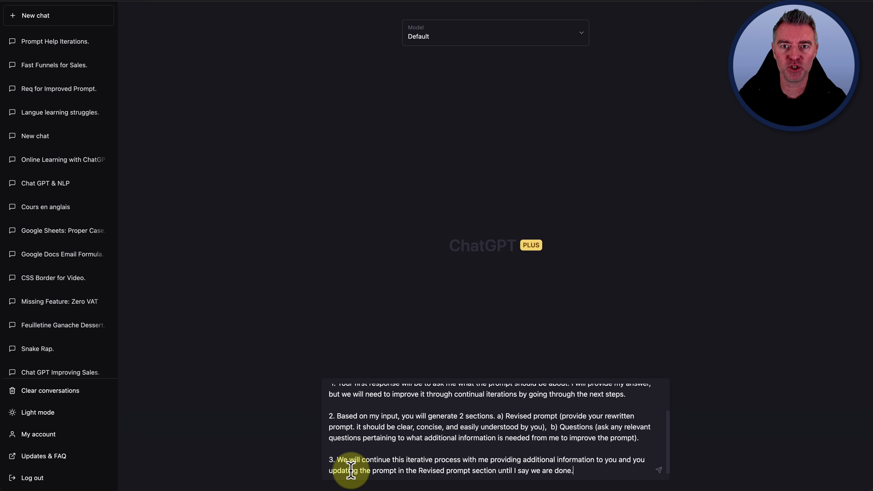
Send the prompt-engineer instructions and review ChatGPT's question about the prompt topic.
{"action": "key", "text": "Return"}
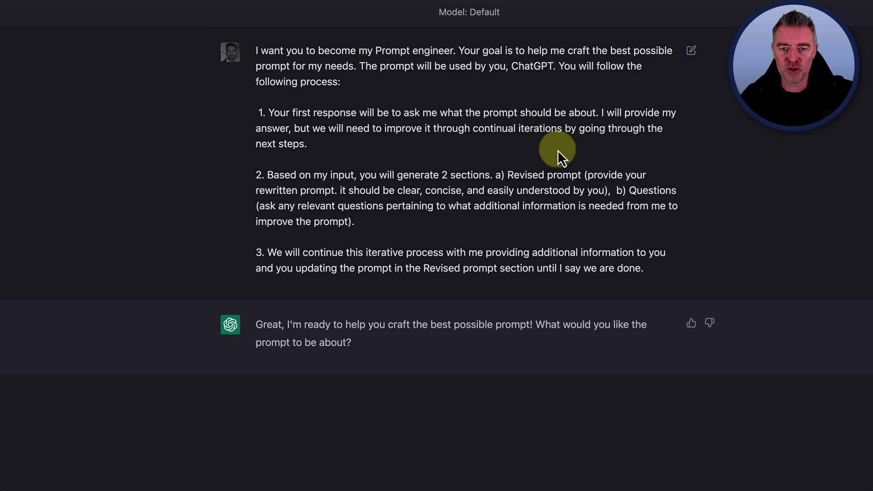
{"action": "mouse_move", "coordinate": [551, 189]}
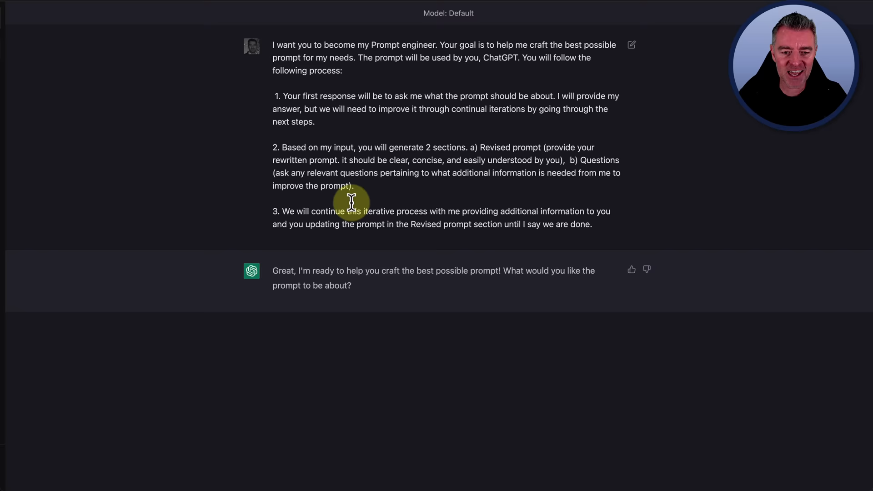
{"action": "scroll", "scroll_direction": "down", "scroll_amount": 3}
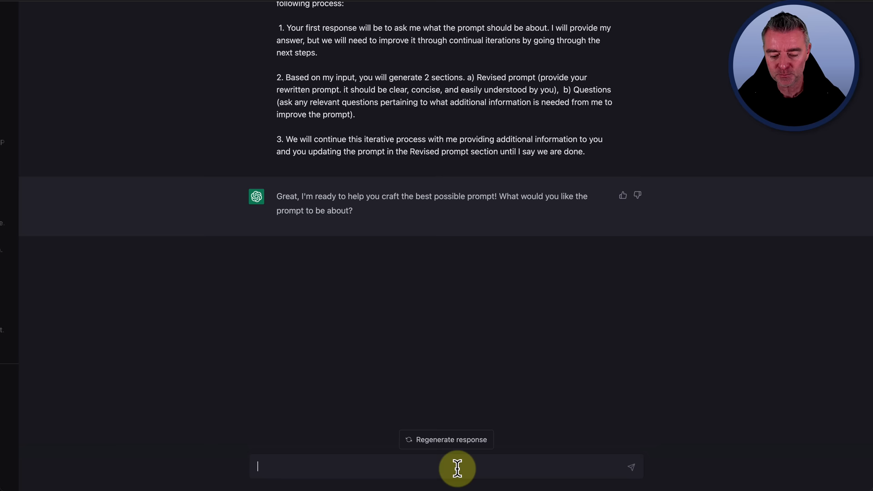
Request a prompt for writing a ChatGPT article about SEO for beginners.
{"action": "type", "text": "I want you to create"}
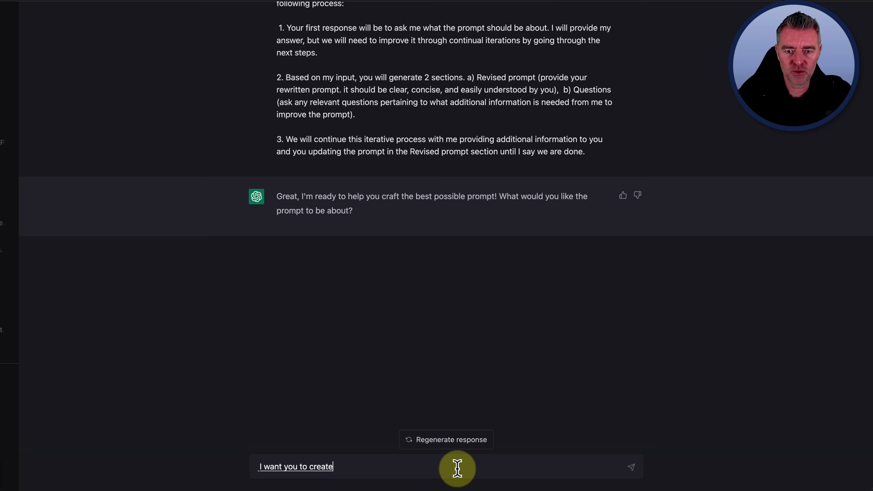
{"action": "type", "text": "a prompts to help me write an article using chat GPT about about"}
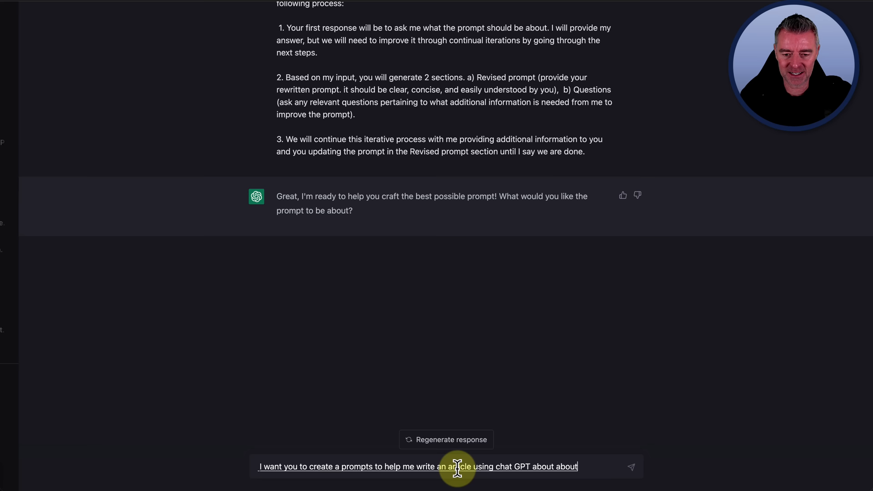
{"action": "type", "text": "SEO for beginners"}
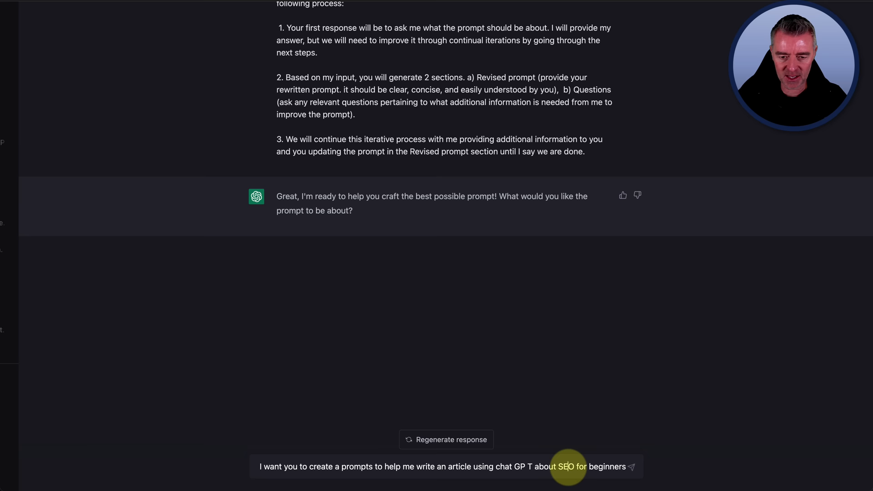
{"action": "left_click", "coordinate": [631, 466]}
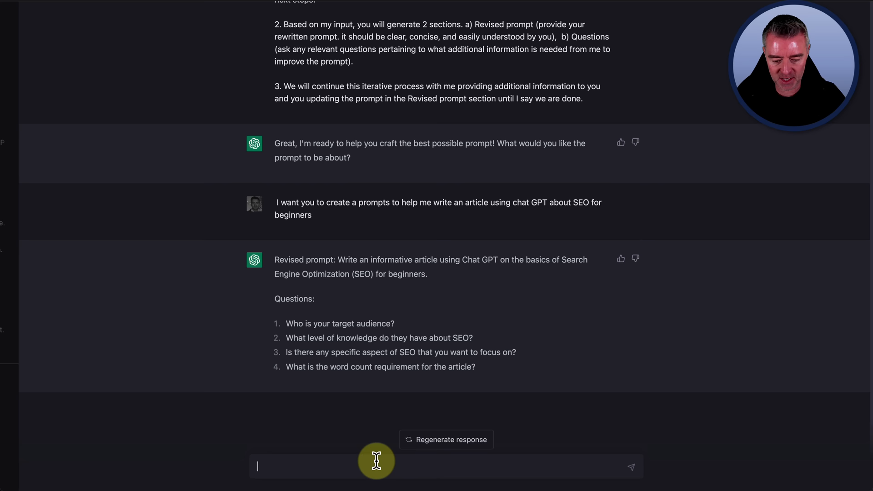
Answer with Coaches and Consultants, Very little knowledge, and Keywords as the focus.
{"action": "type", "text": "Consultants"}
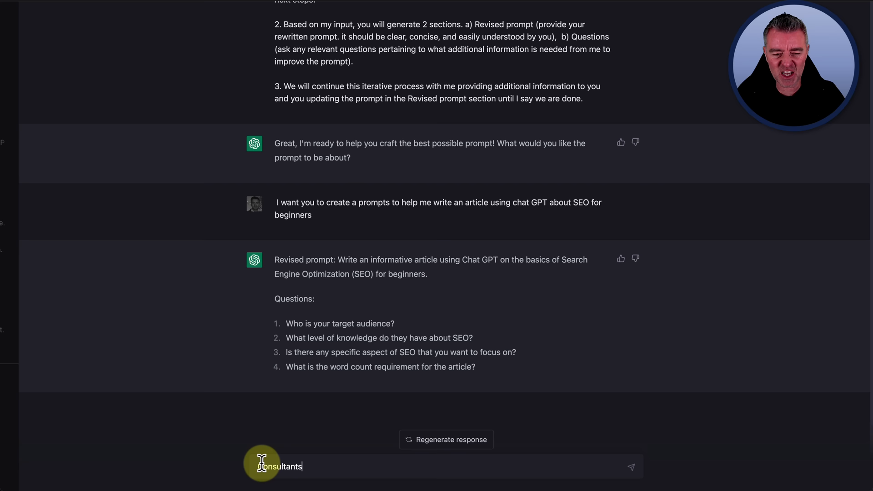
{"action": "type", "text": "Coaches and Consultants"}
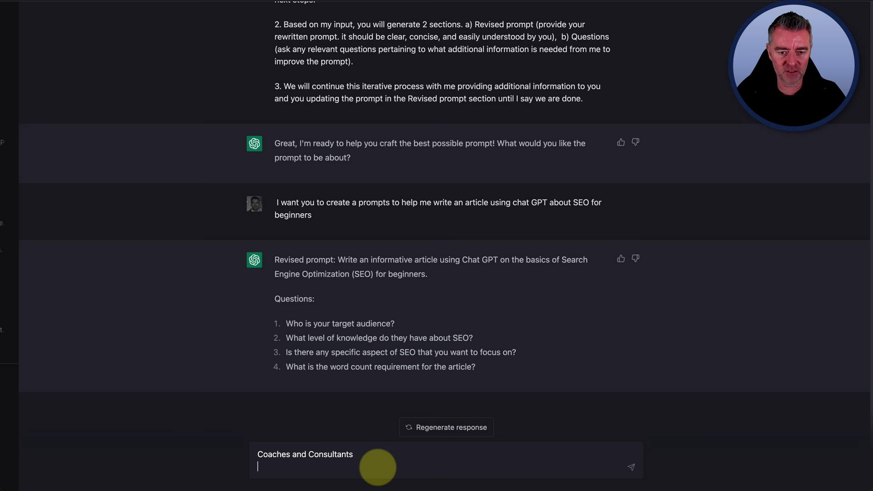
{"action": "type", "text": "Very little"}
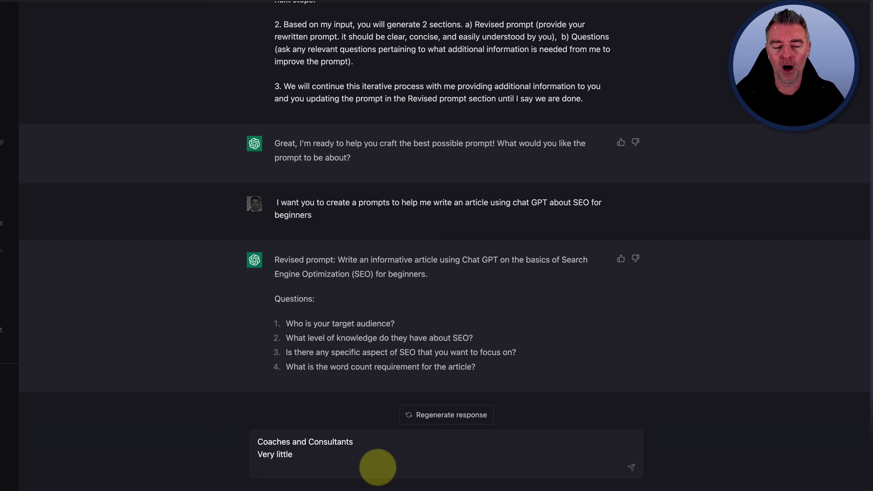
{"action": "type", "text": "Keywords"}
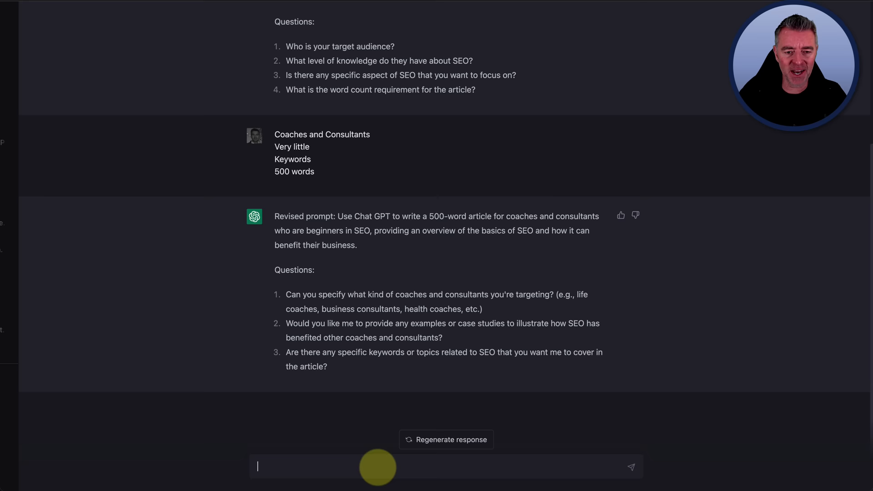
{"action": "mouse_move", "coordinate": [668, 368]}
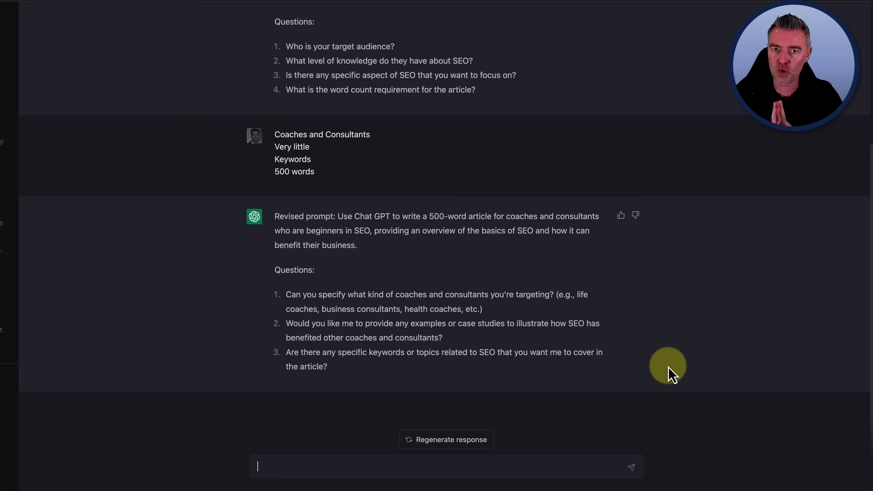
Draft the reply: health coaches, no case studies, seo for beginners as the topic.
{"action": "type", "text": "health coaches"}
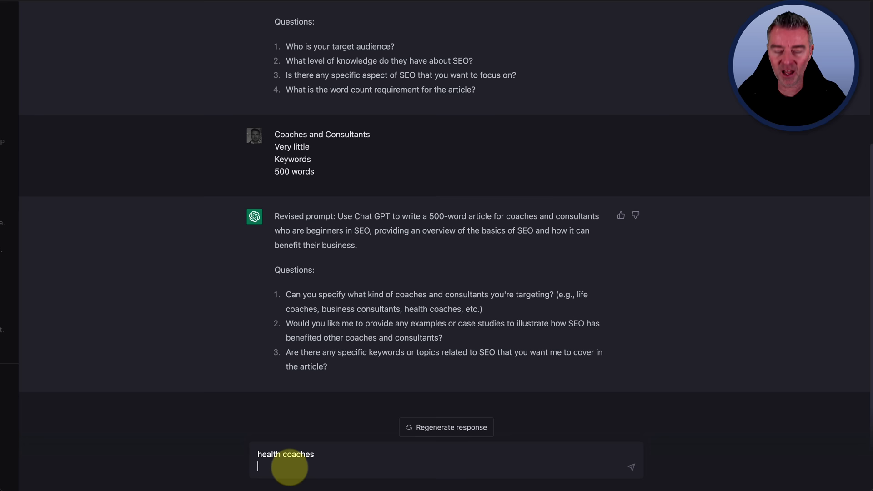
{"action": "type", "text": "no"}
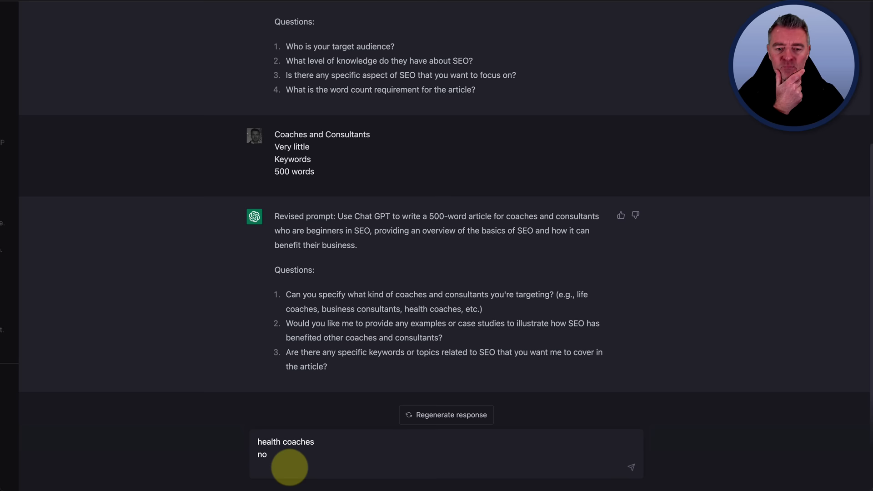
{"action": "type", "text": "seo for beginners"}
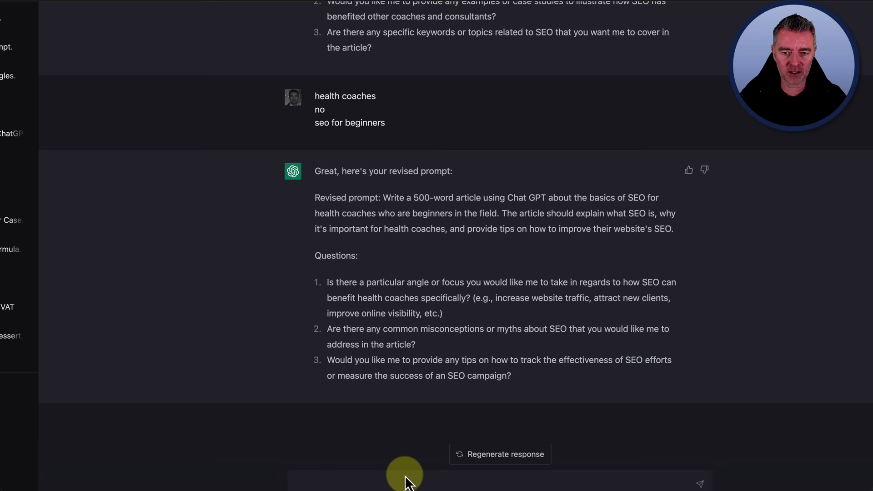
Answer with attracting new clients and the myth that SEO does not work anymore.
{"action": "type", "text": "attracting new"}
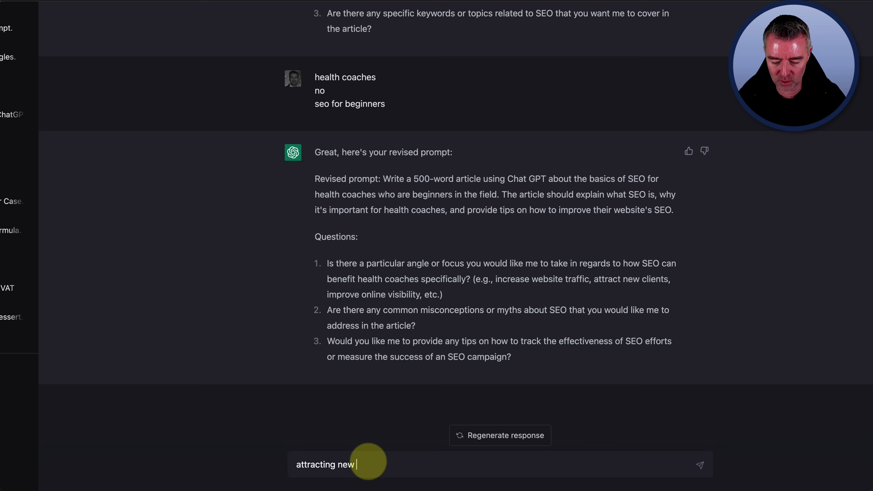
{"action": "type", "text": "clients"}
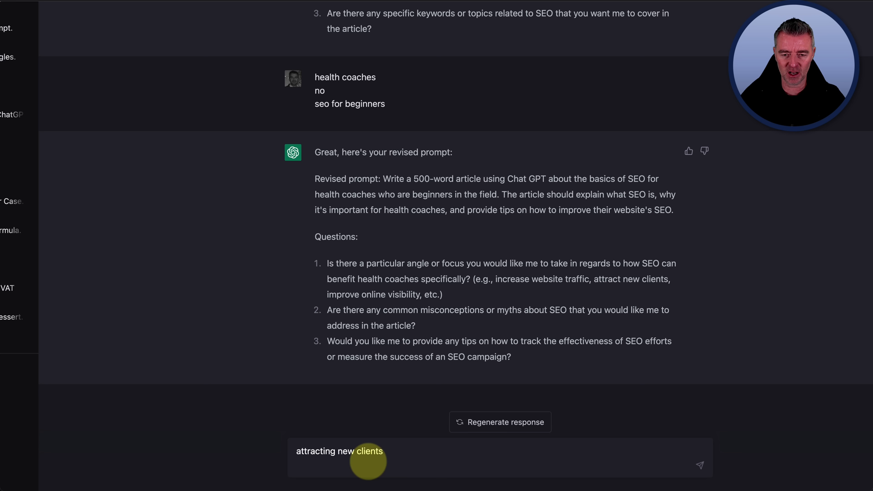
{"action": "type", "text": "thats seo does not w"}
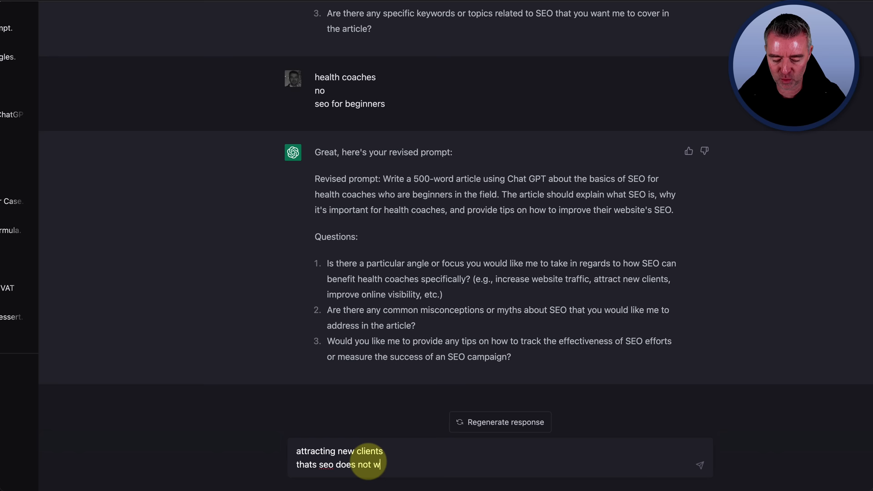
{"action": "type", "text": "ork anymore"}
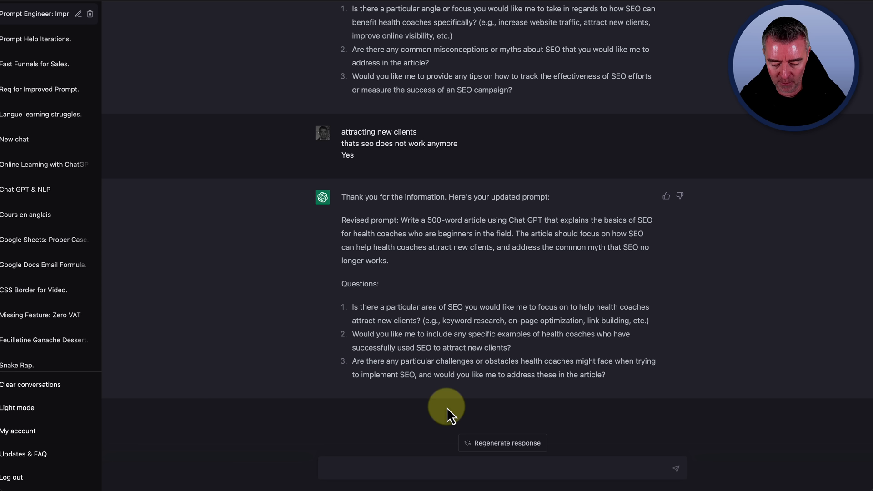
Tell ChatGPT 'We are done and i am happy with the prompt' and move toward a new chat.
{"action": "type", "text": "We are done and i am happy wit"}
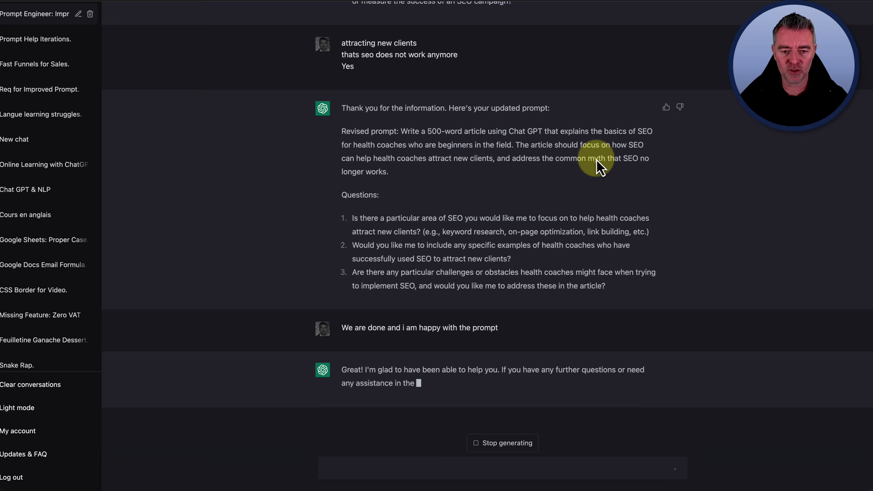
{"action": "scroll", "scroll_direction": "up", "scroll_amount": 3}
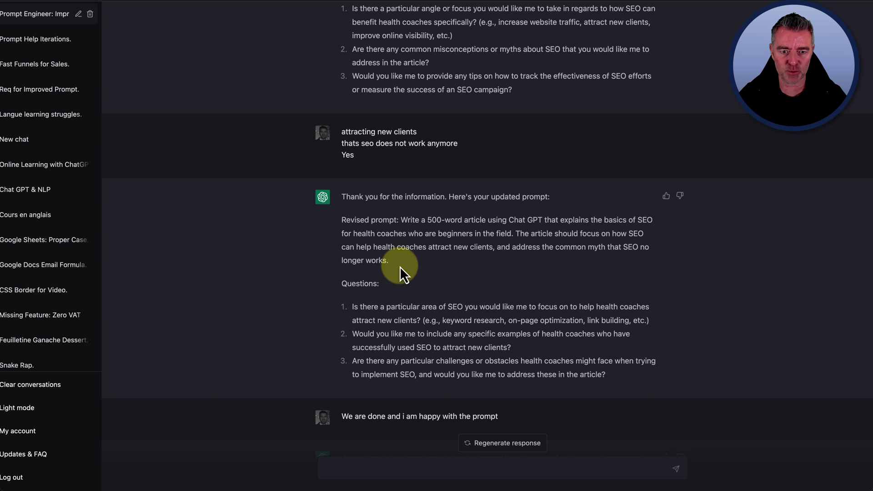
{"action": "left_click", "coordinate": [35, 16]}
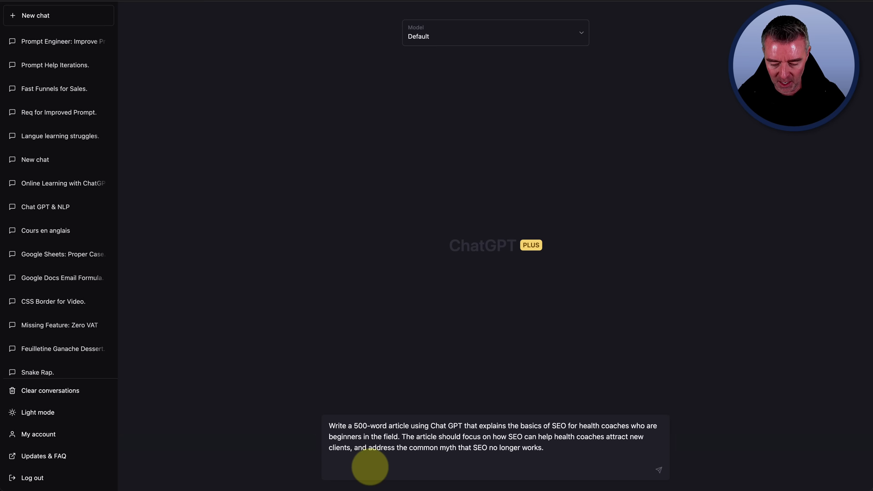
Add 'Please format the article with H1 and H2 titles' to the pasted prompt.
{"action": "type", "text": "Please format the artic"}
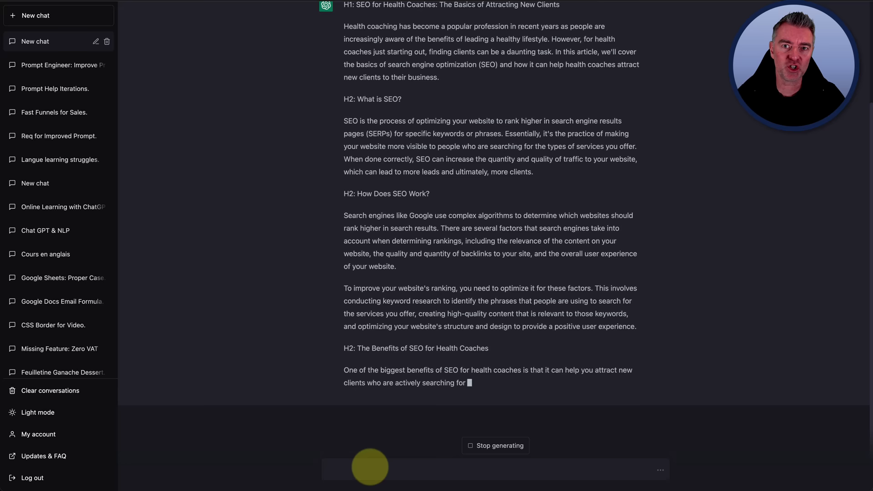
Scroll through the generated 'SEO for Health Coaches' article with its H1 and H2 headings.
{"action": "scroll", "scroll_direction": "down", "scroll_amount": 3}
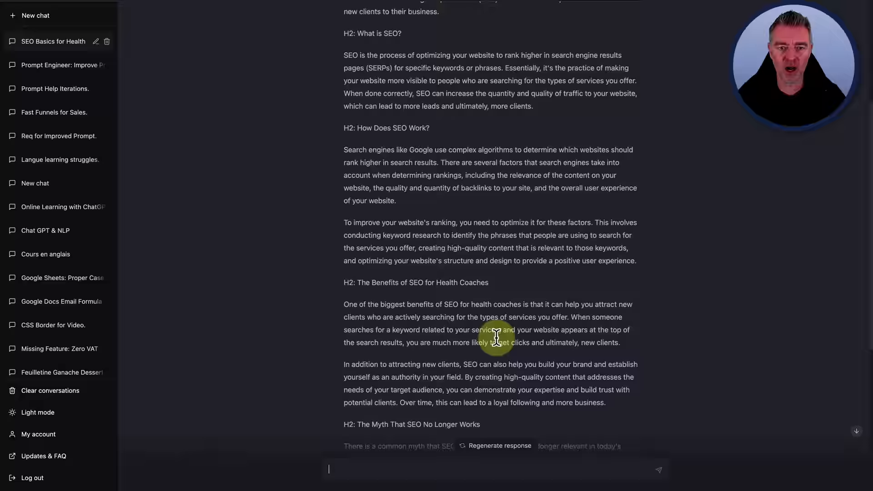
{"action": "scroll", "scroll_direction": "up", "scroll_amount": 3}
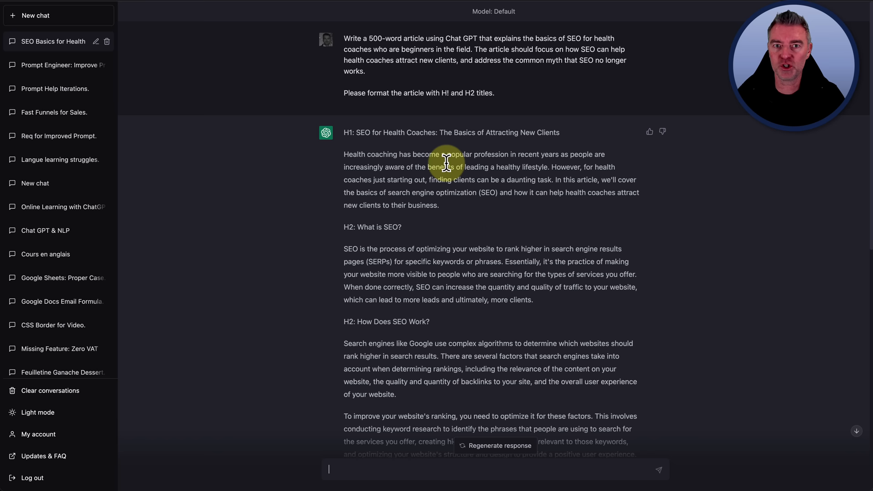
{"action": "mouse_move", "coordinate": [459, 206]}
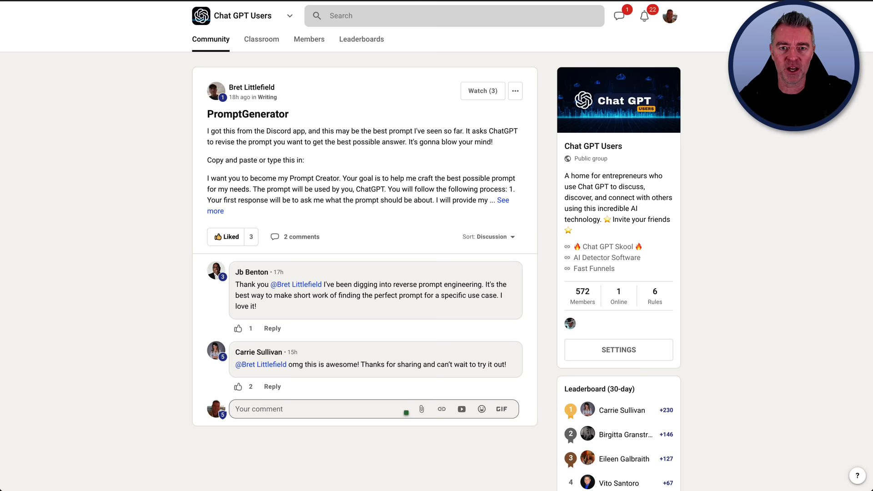
{"action": "mouse_move", "coordinate": [451, 272]}
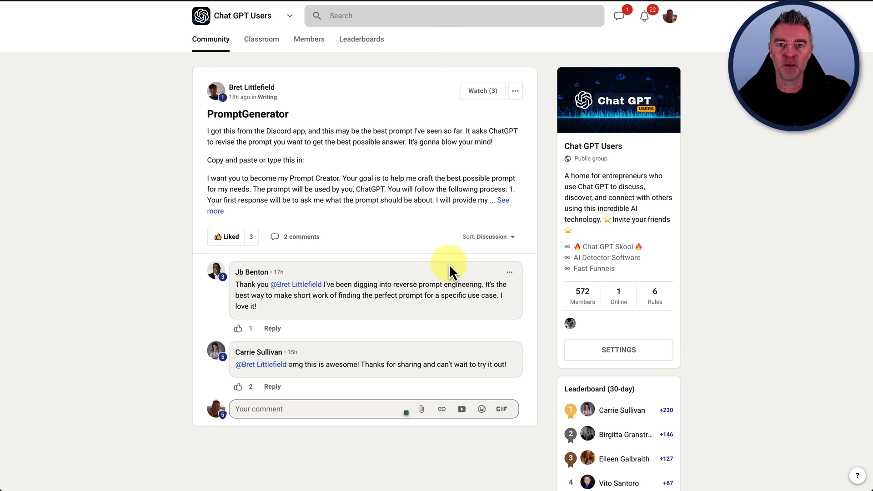
{"action": "mouse_move", "coordinate": [485, 3]}
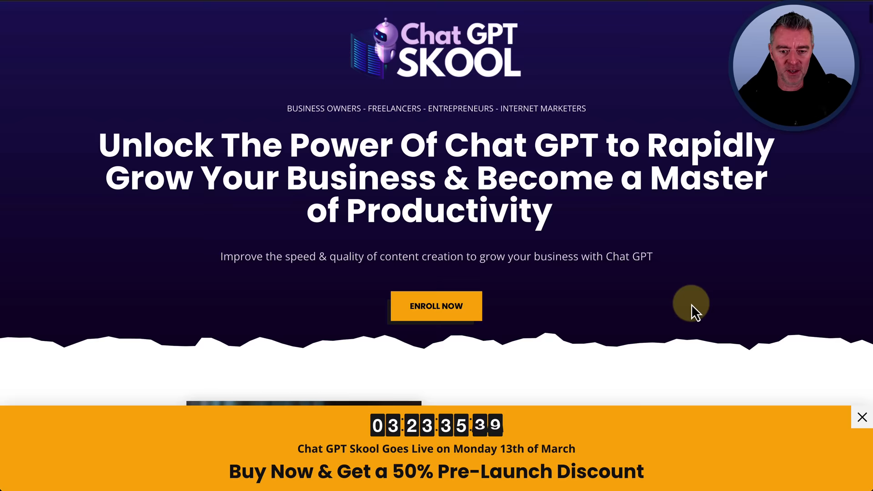
Scroll down the Chat GPT Skool landing page to the course introduction section.
{"action": "scroll", "scroll_direction": "down", "scroll_amount": 3}
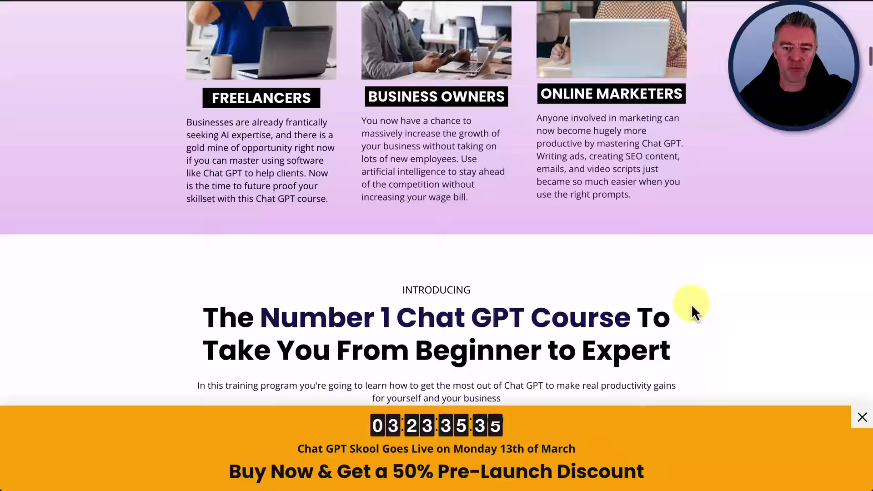
{"action": "scroll", "scroll_direction": "down", "scroll_amount": 3}
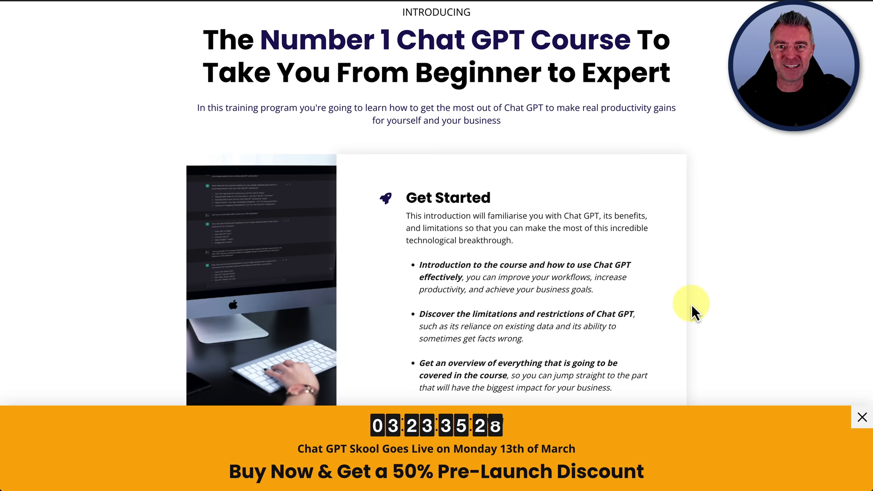